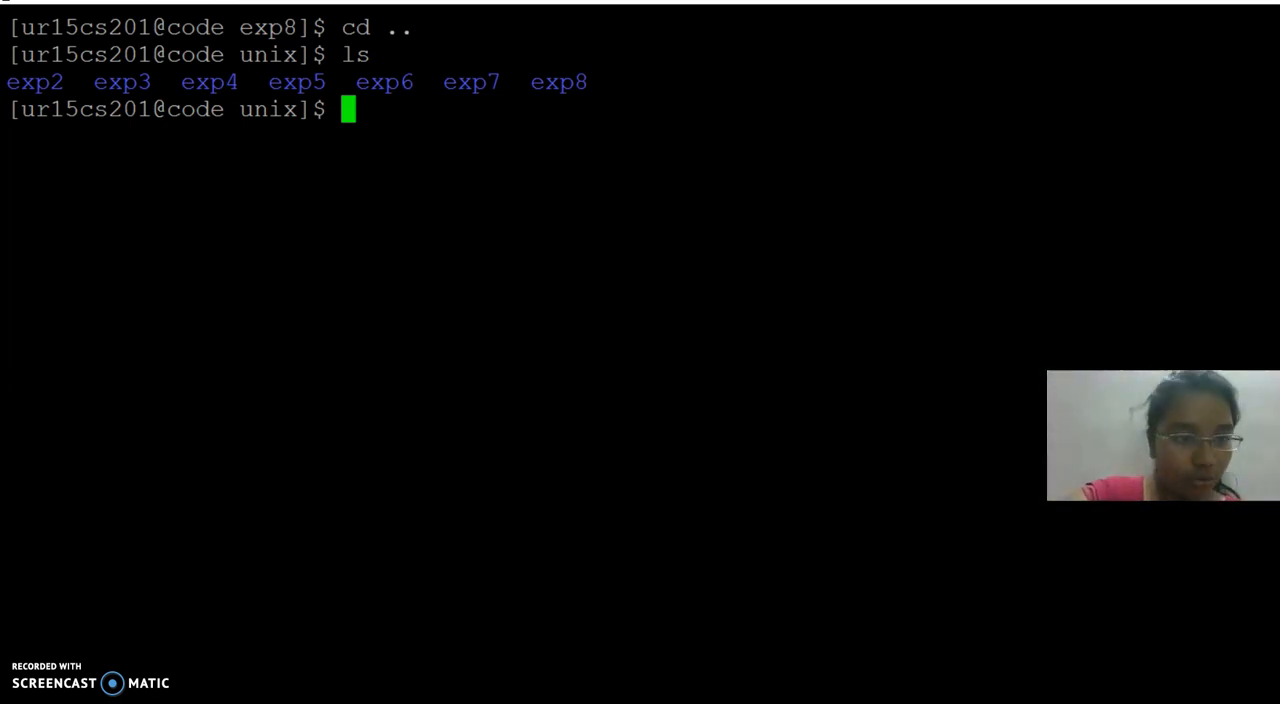
Move up from exp8 through unix to the home directory, listing files at each level
type("cd ..")
type("ls")
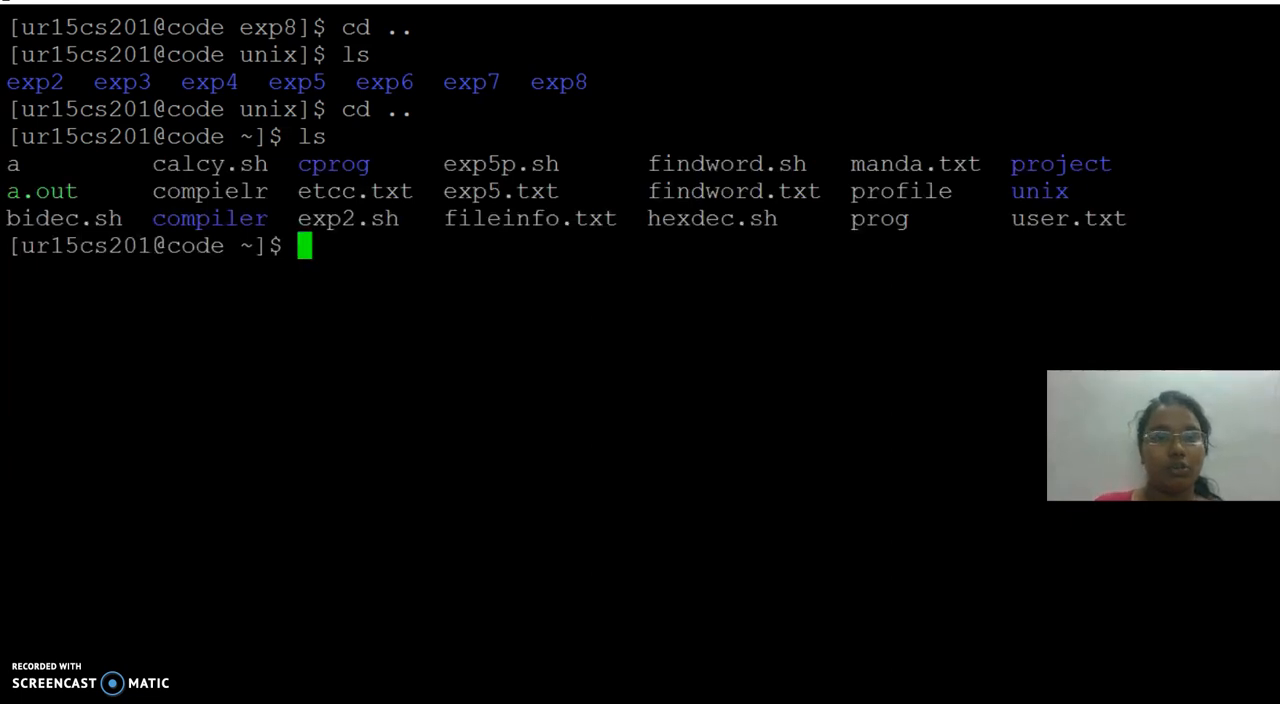
mouse_move(285, 352)
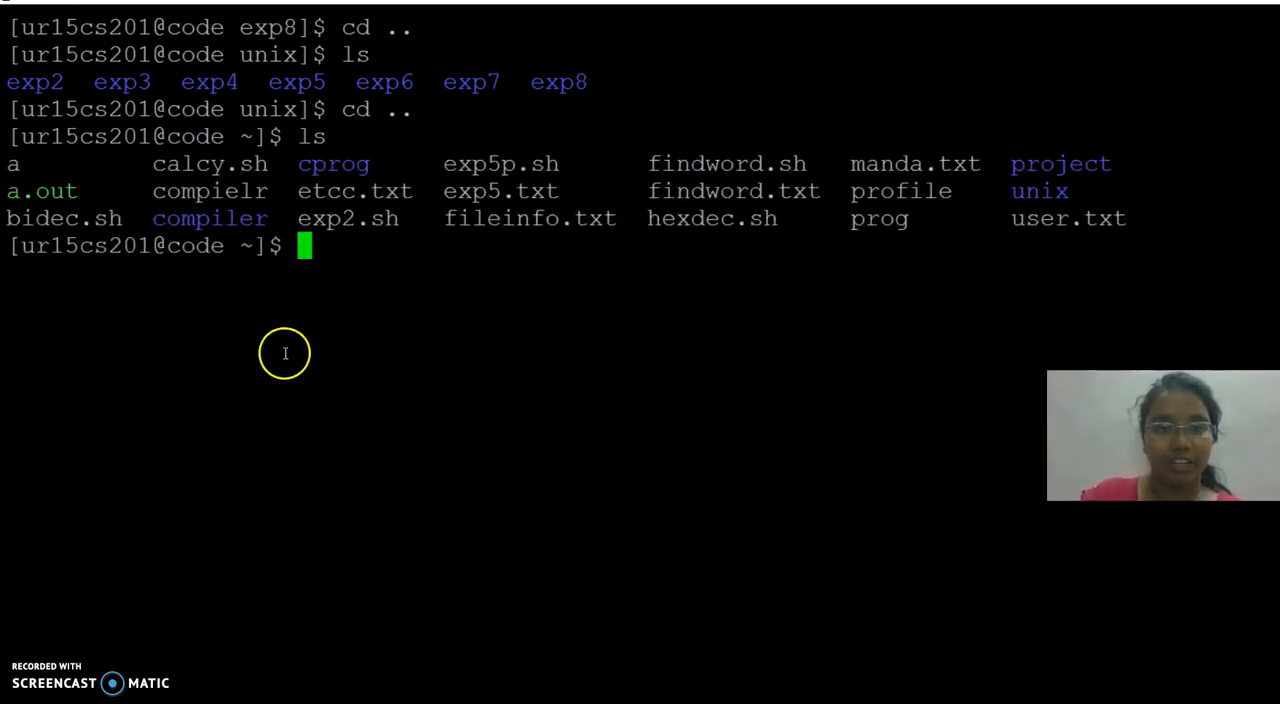
double_click(500, 163)
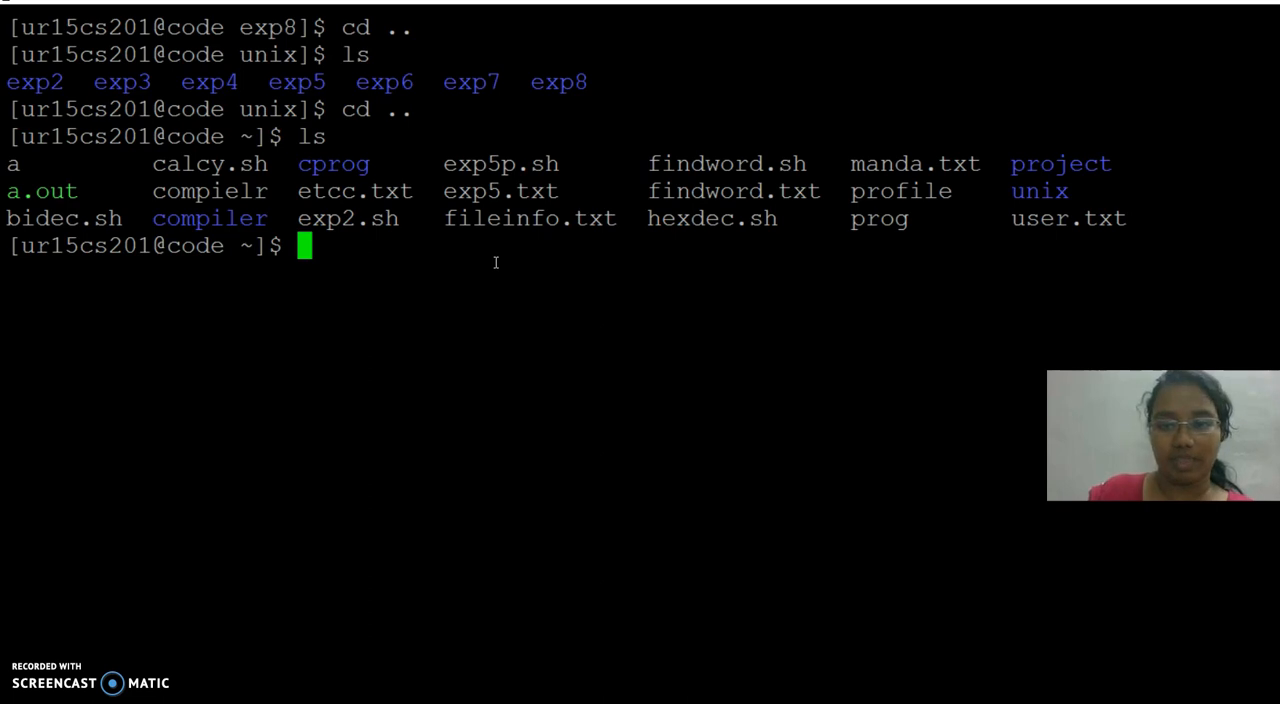
type("cd ..")
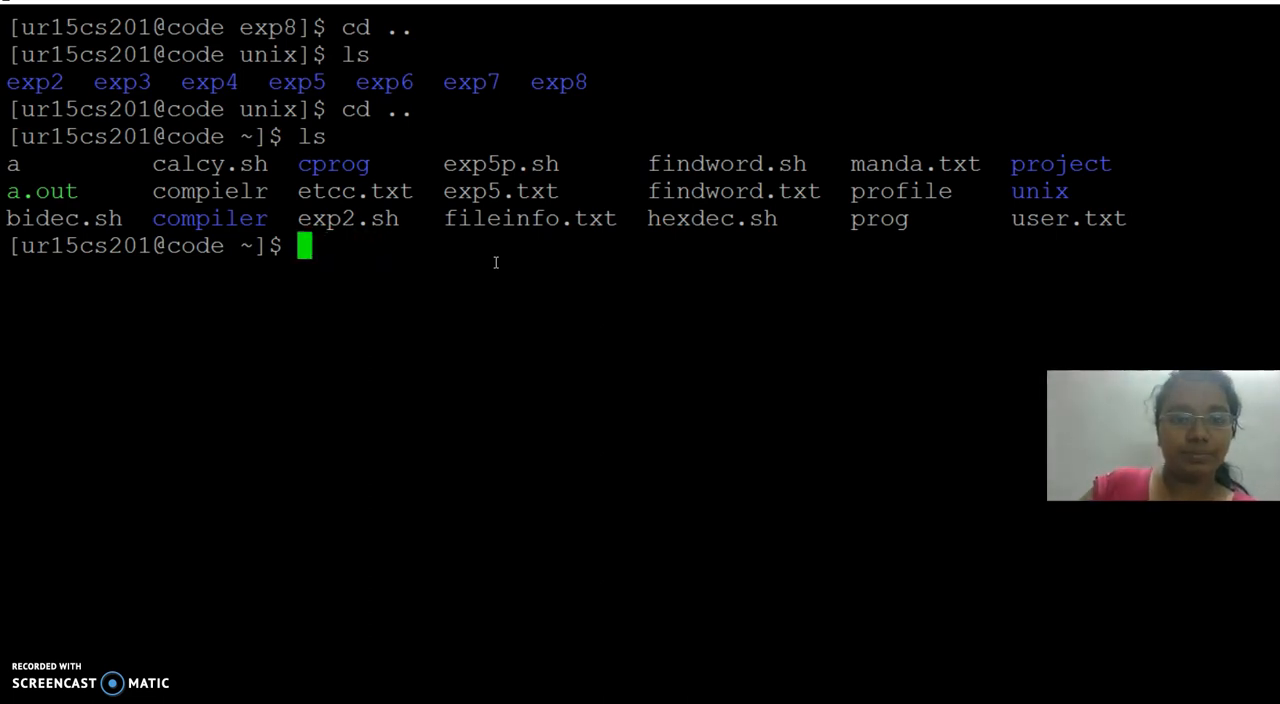
type("./a.ou")
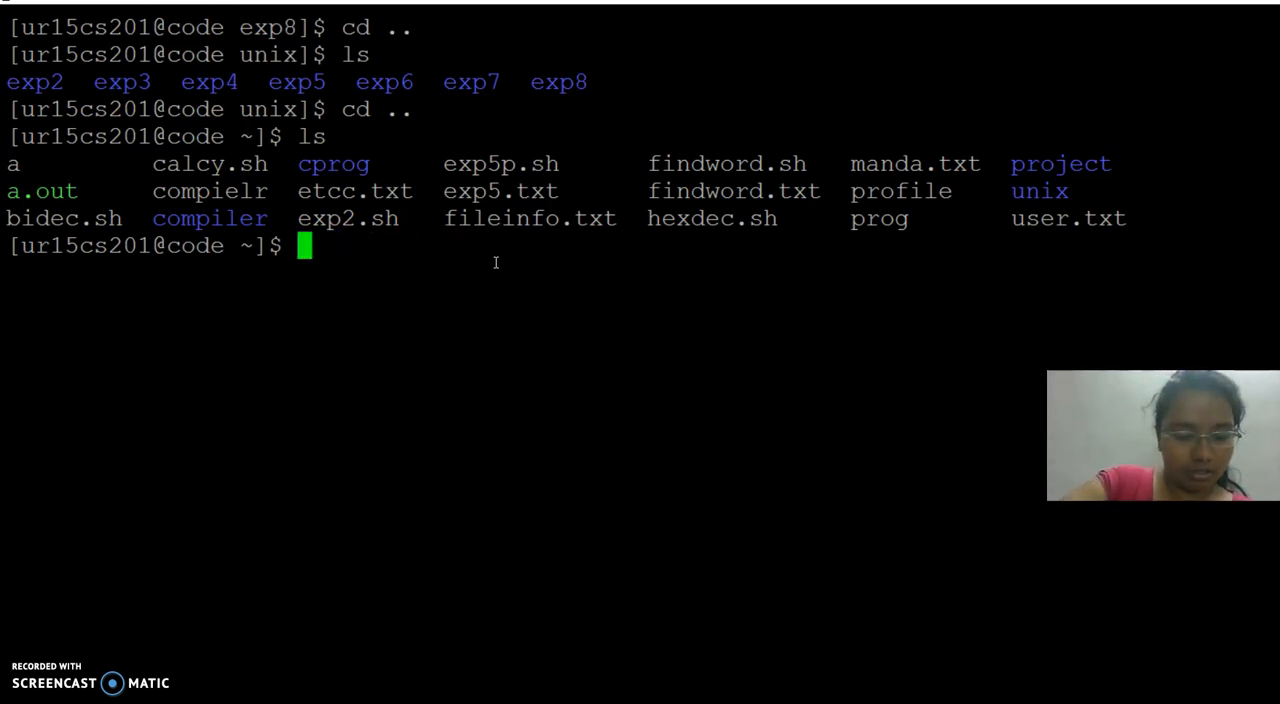
Run sh exp5p.sh with choice 1 to count 'yo' in findword.txt
type("sh ex")
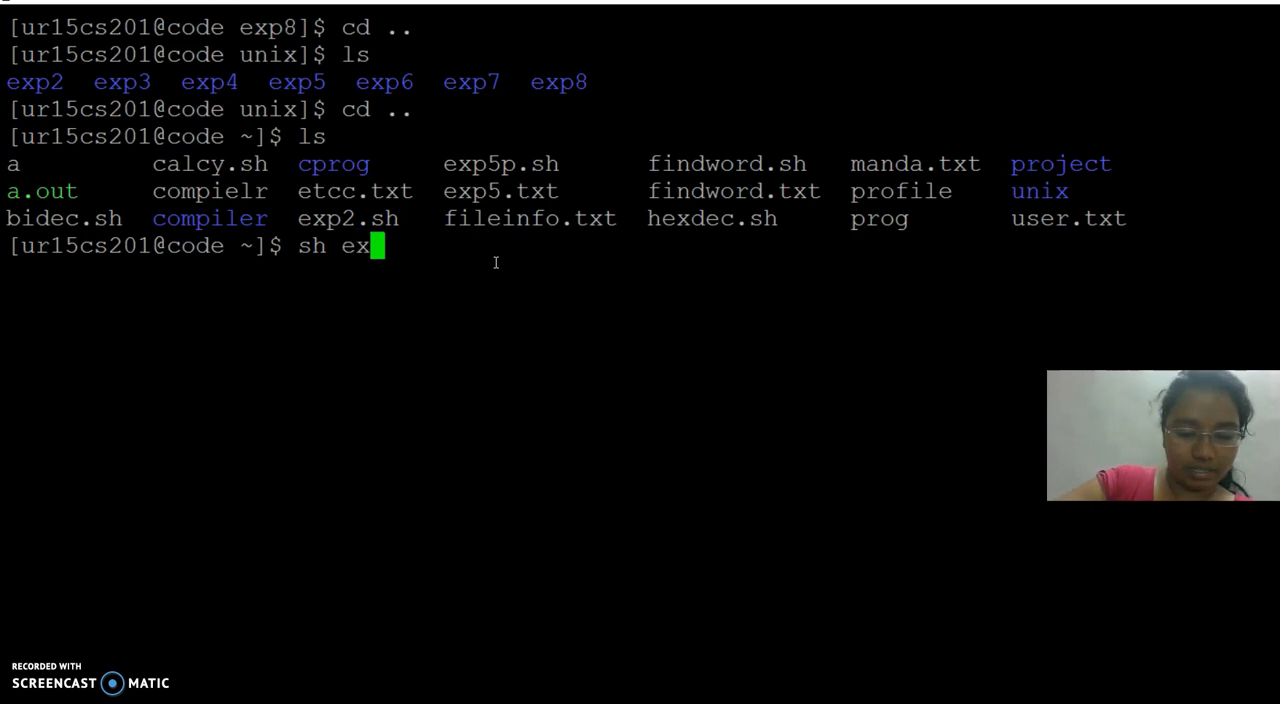
type("p")
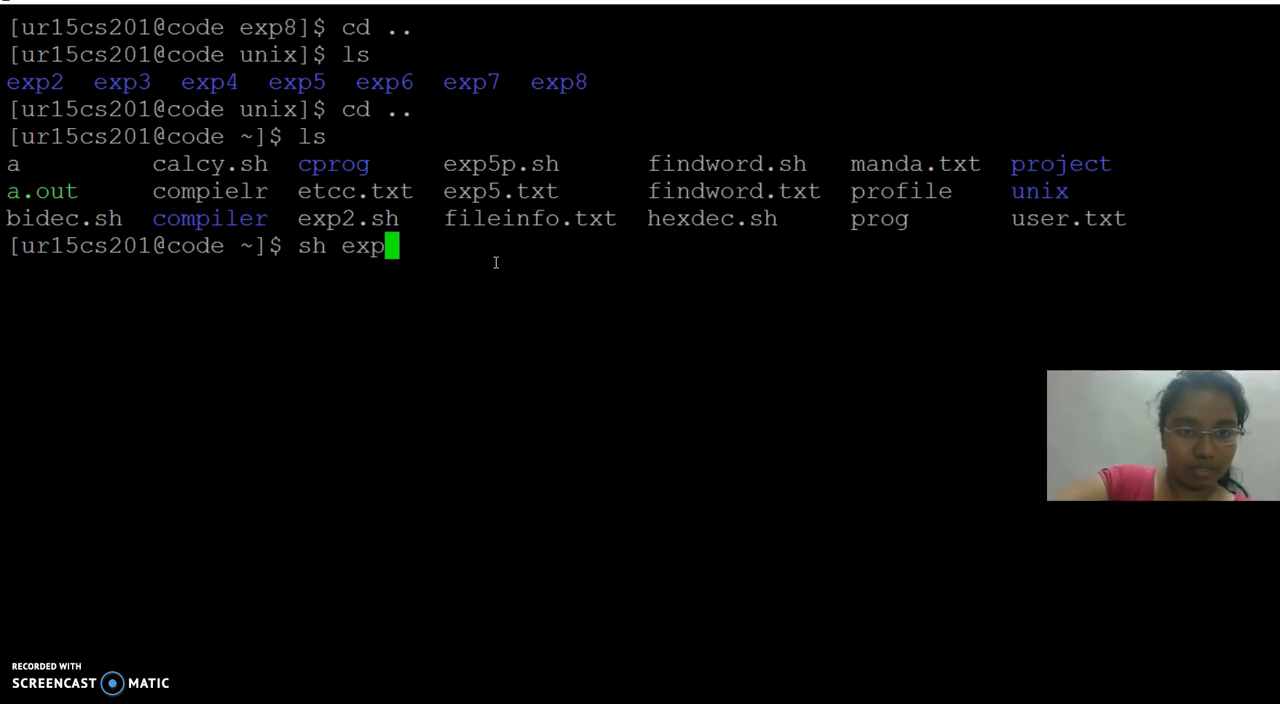
type("5p.sh")
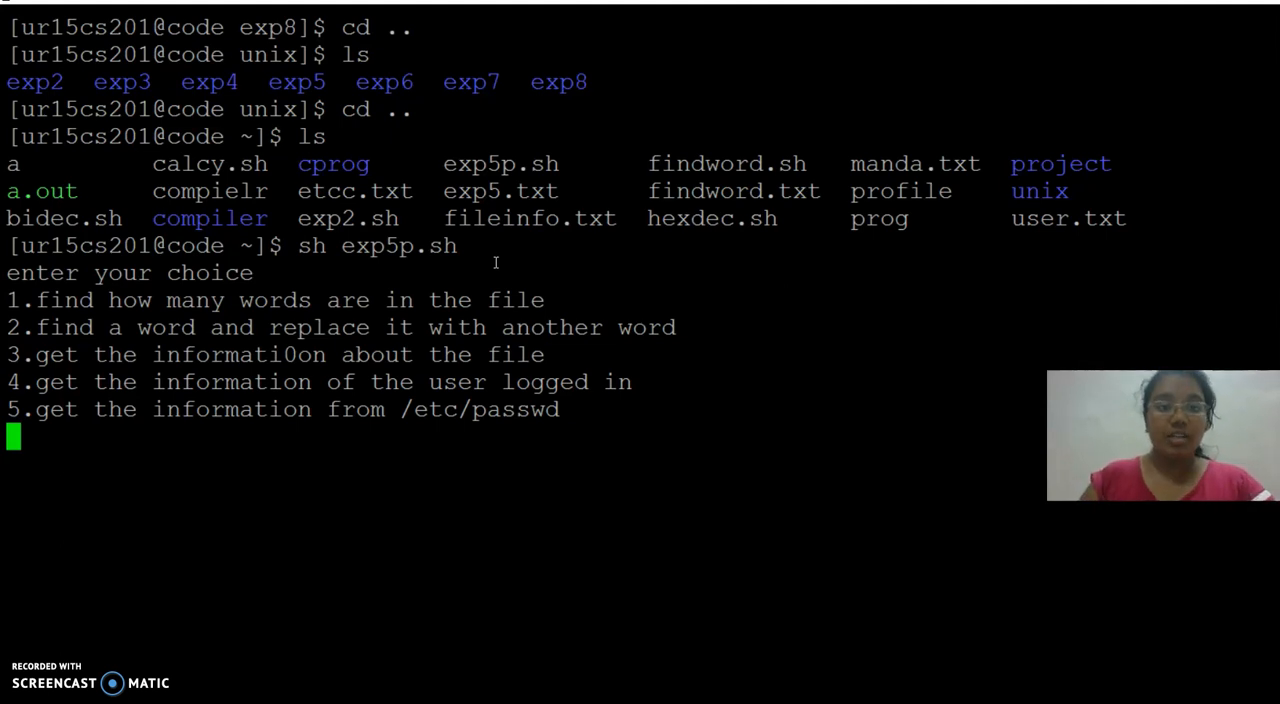
type("1")
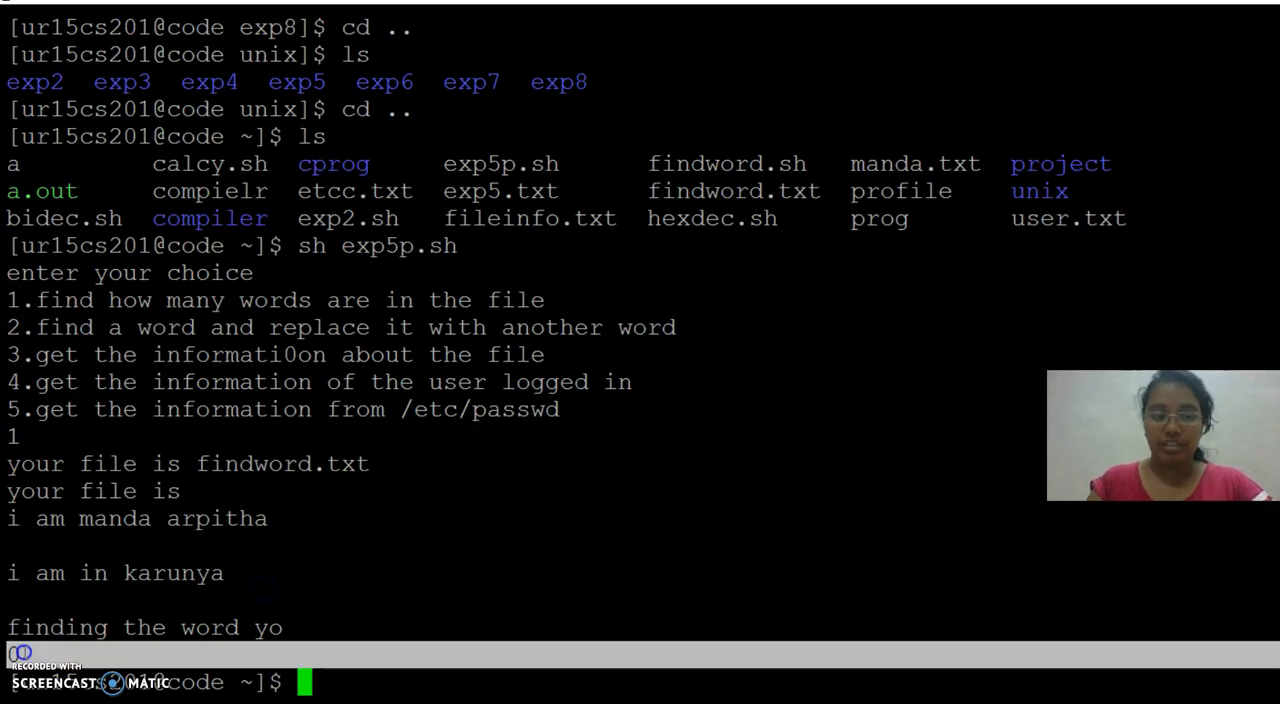
type("sh exp5p.sh")
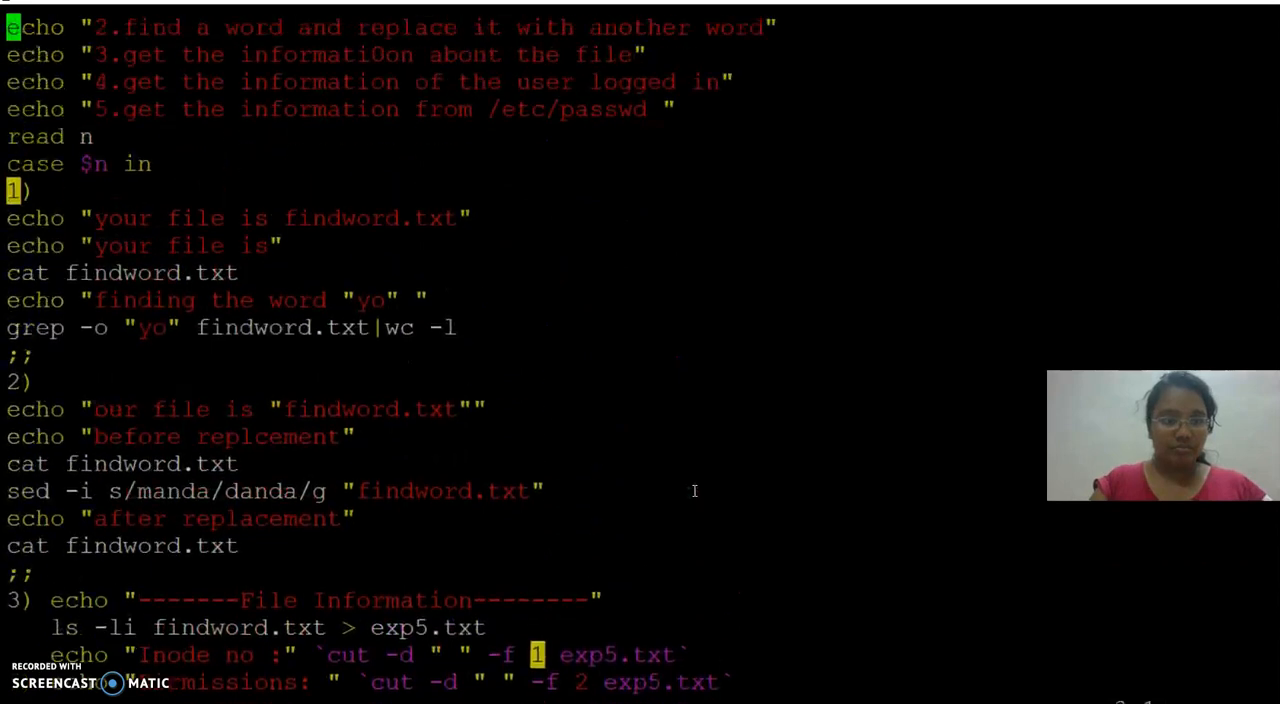
Replace the searched word 'yo' with 'am' in option 1's echo and grep lines
scroll("up", 3)
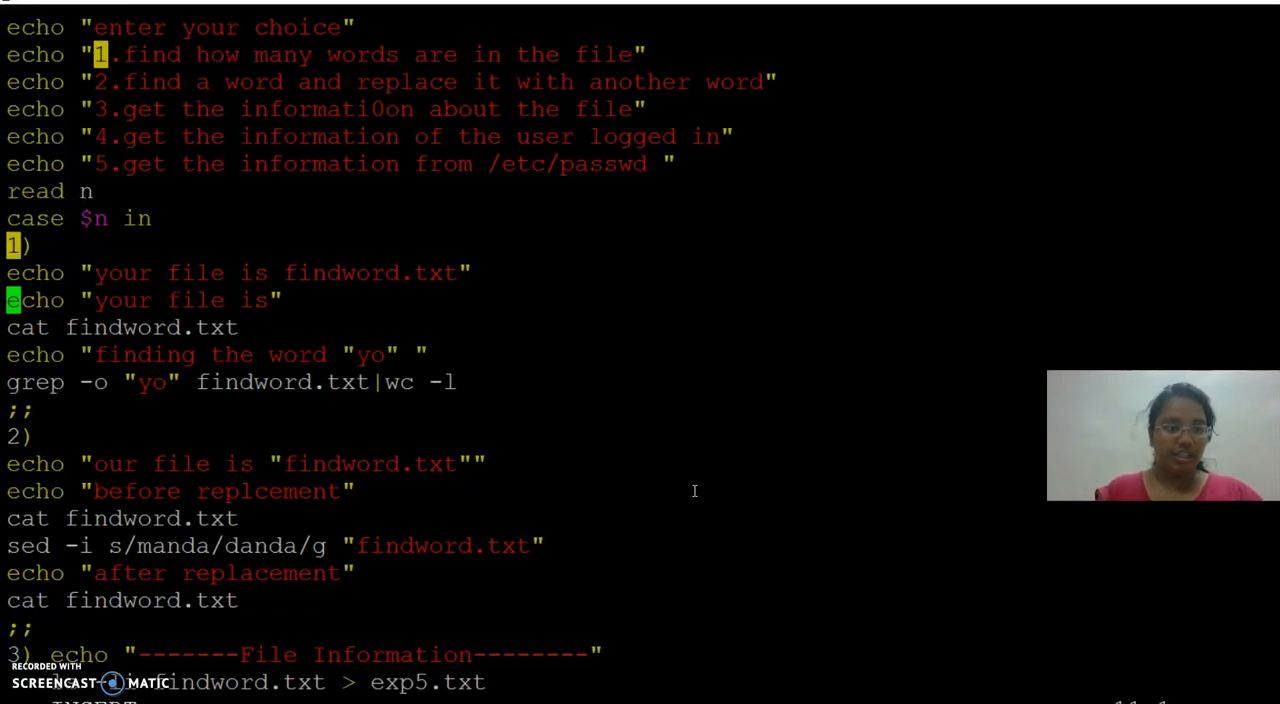
key("Down")
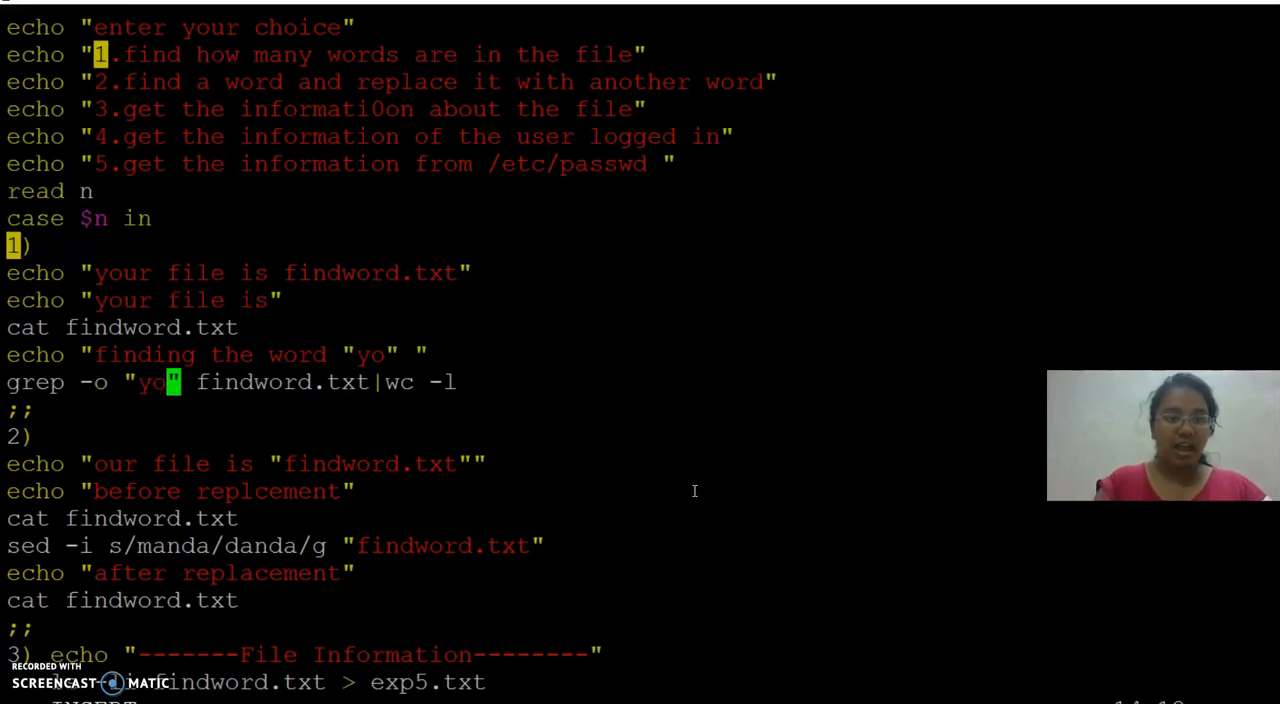
type("am")
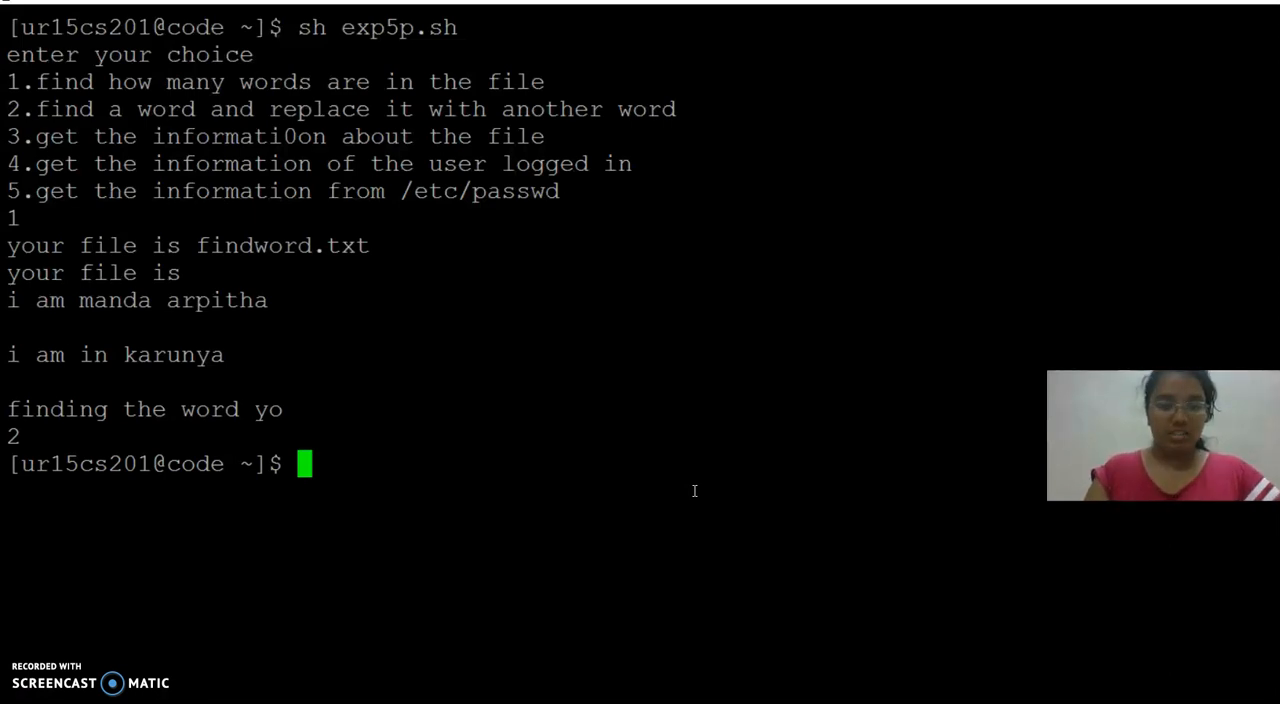
Rerun sh exp5p.sh to test option 1 with the word am
type("sh exp5p.sh")
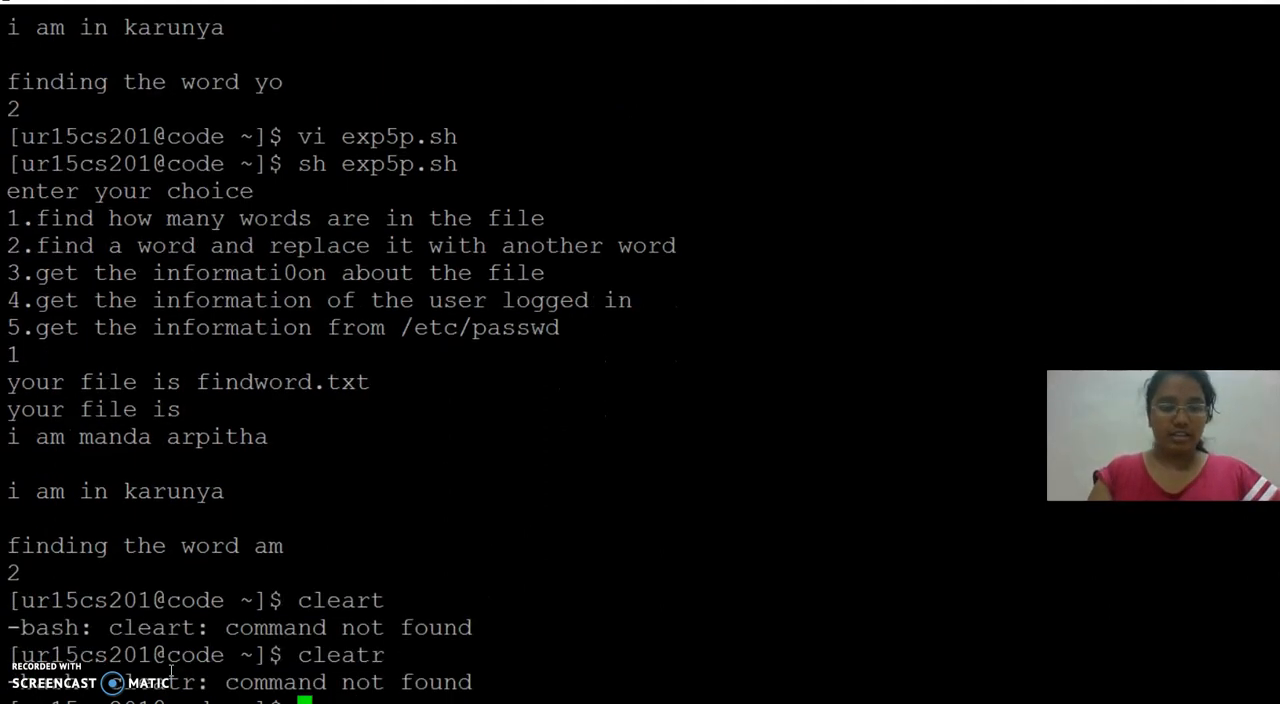
Clear the screen, run option 2 replacing manda with danda, and reopen exp5p.sh in vi
type("clear")
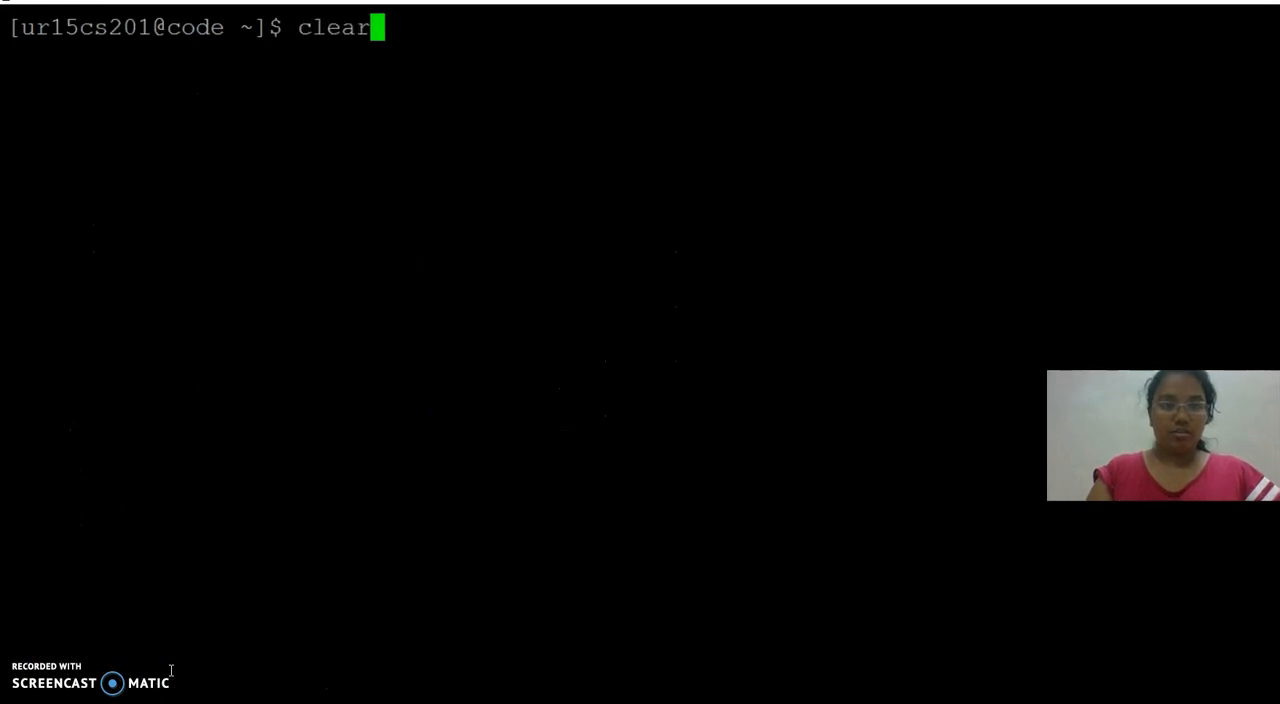
type("sh exp5p.sh")
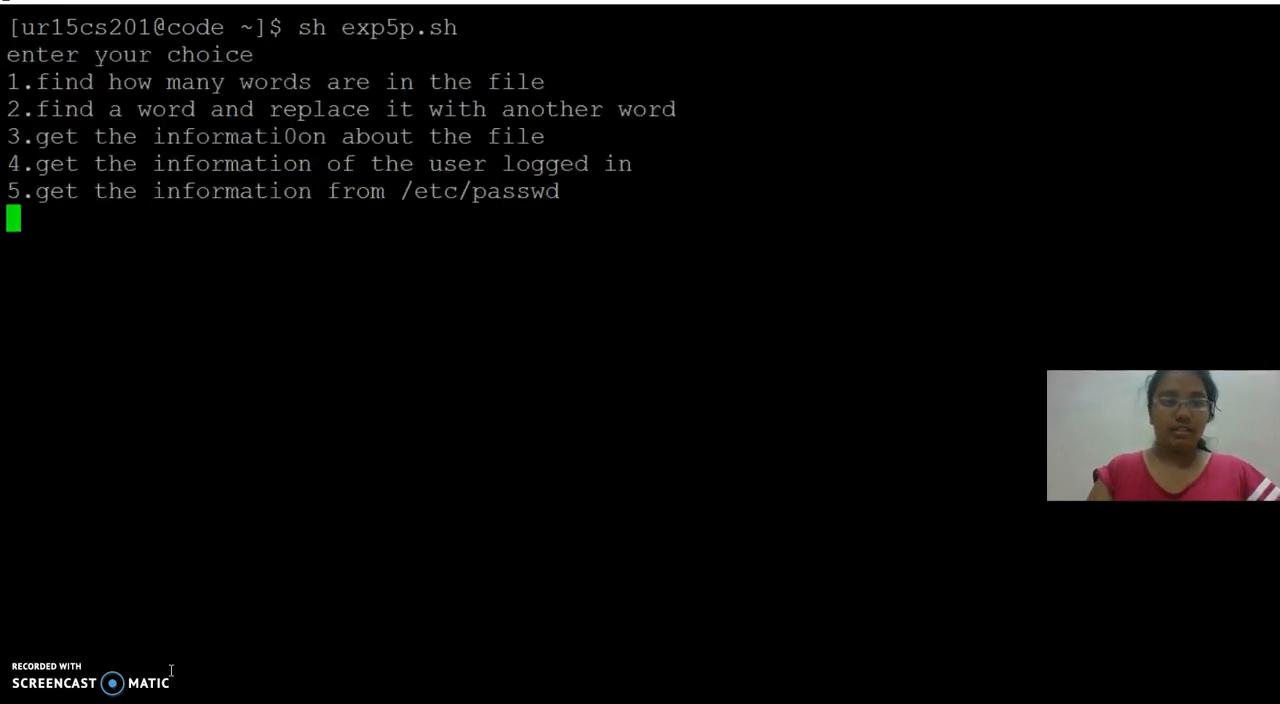
type("2")
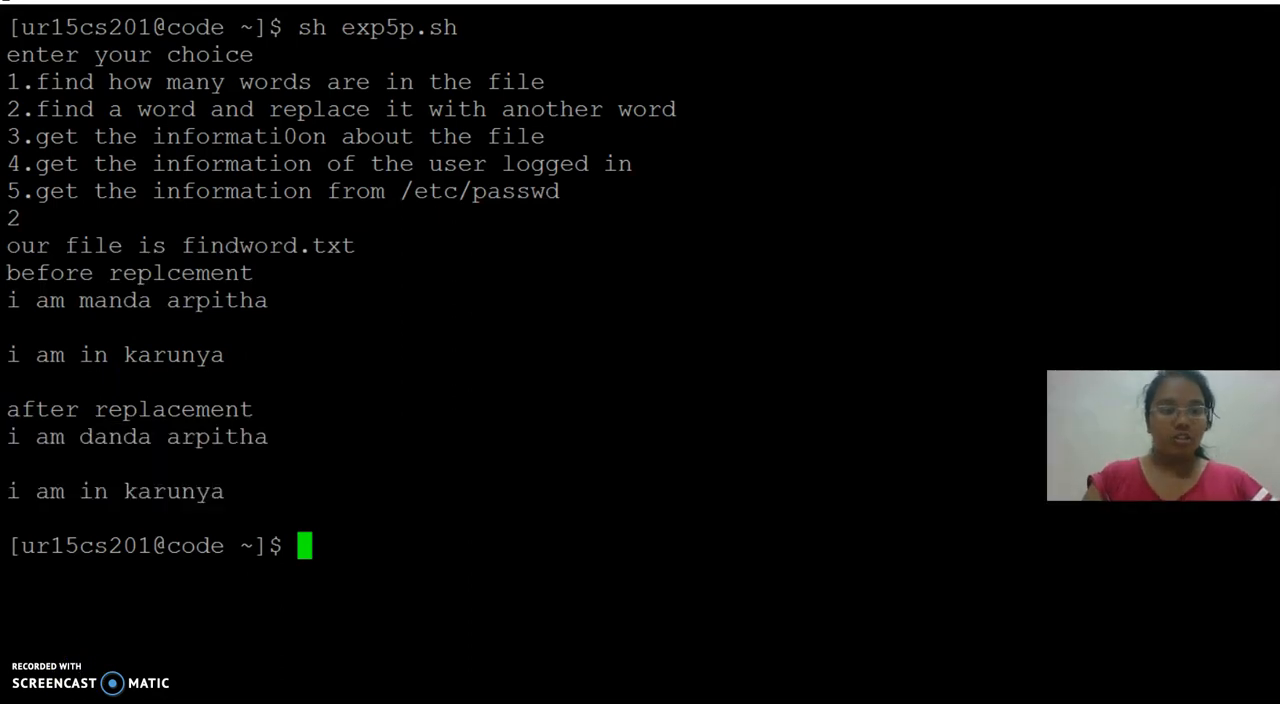
type("vi exp5p.sh")
type("sh exp5p.sh")
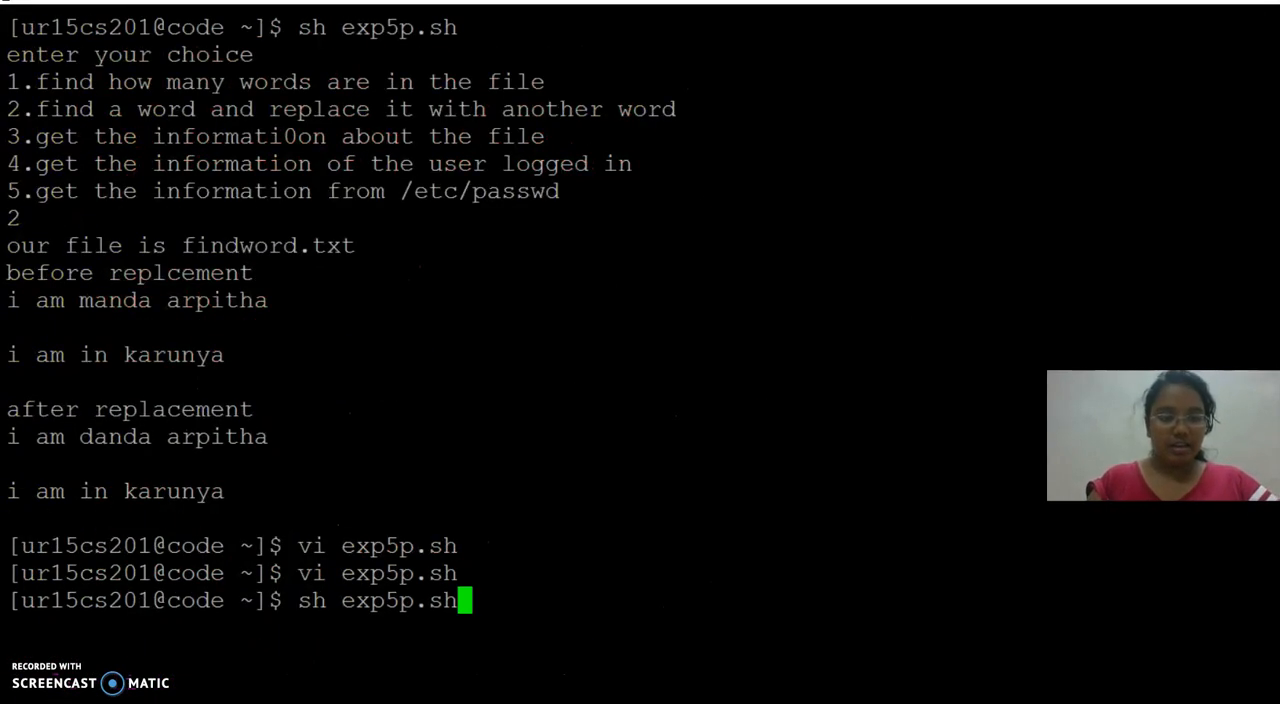
Rerun sh exp5p.sh after the quote fix so option 3 prints findword.txt's inode, permissions and size
key("Return")
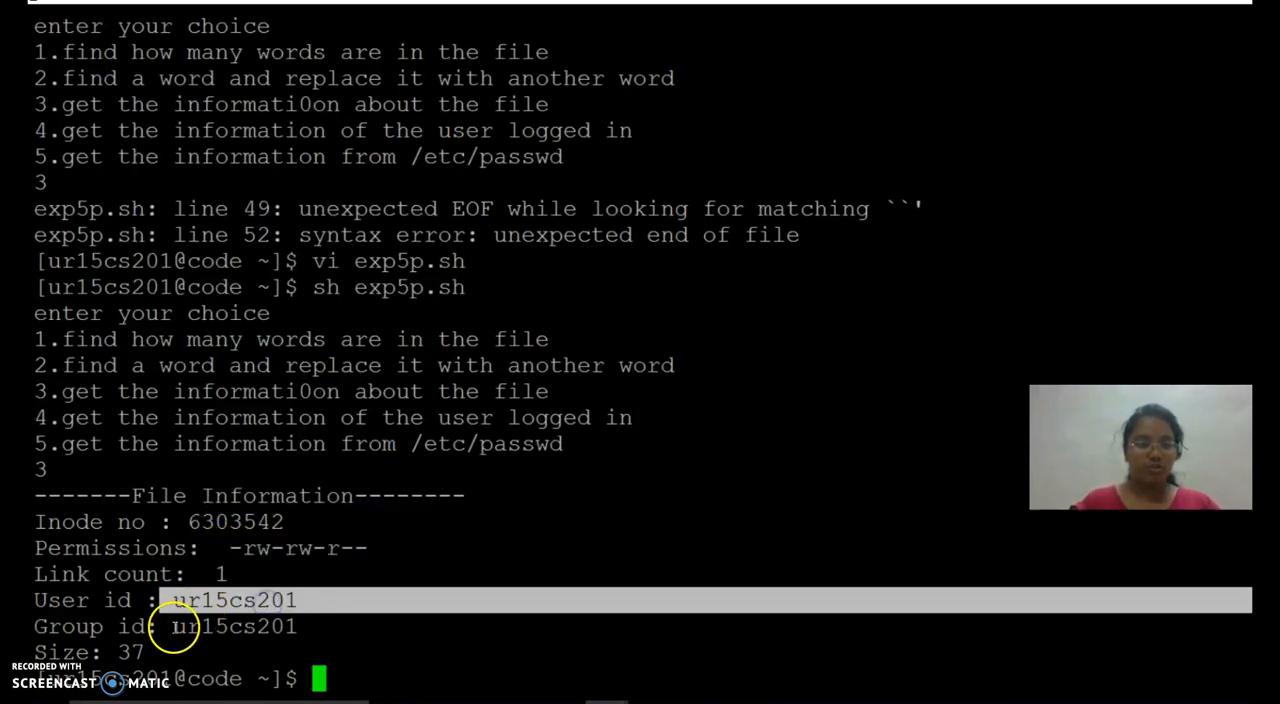
type("sh exp5p.sh")
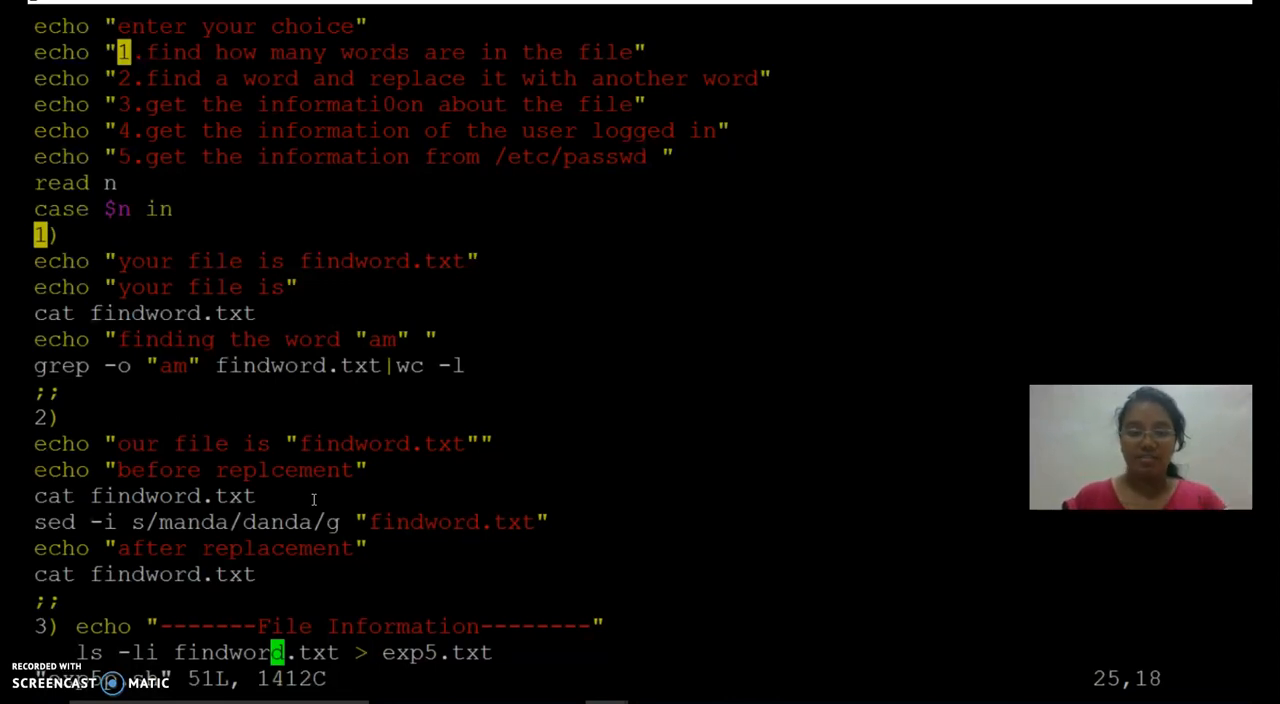
Scroll to the case 3 block's cut commands, then quit vi
scroll("down", 3)
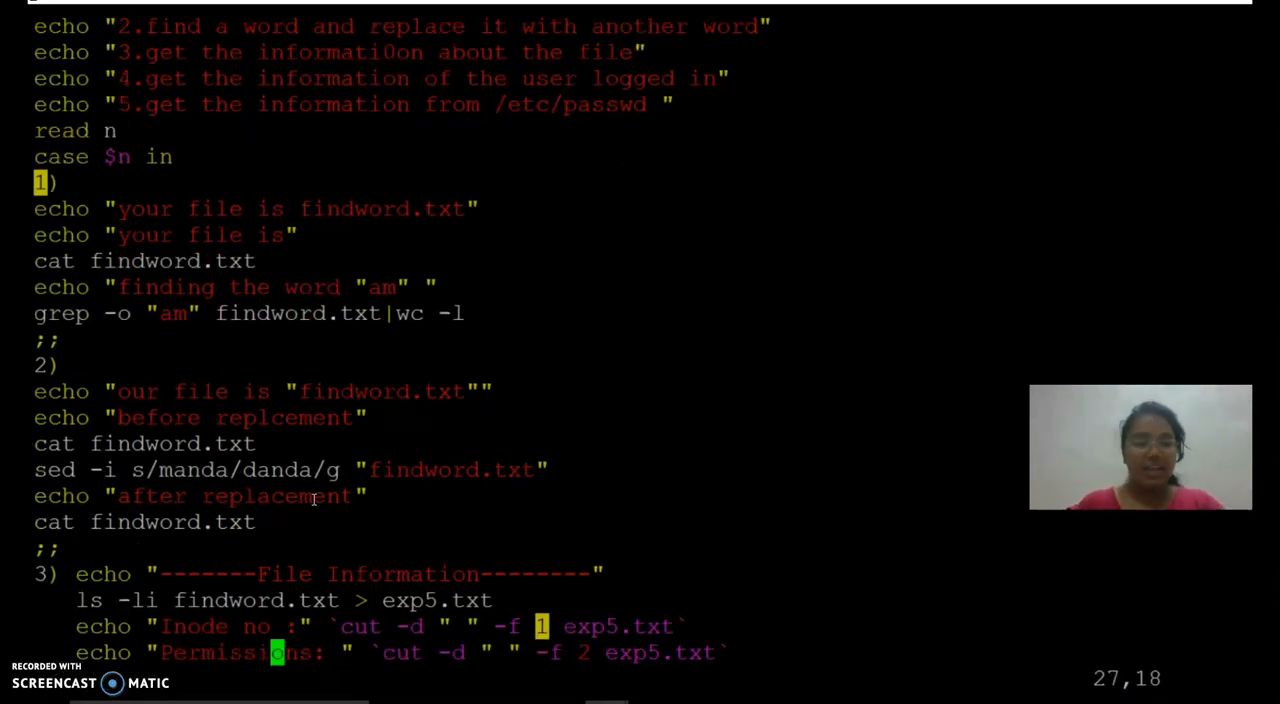
scroll("down", 3)
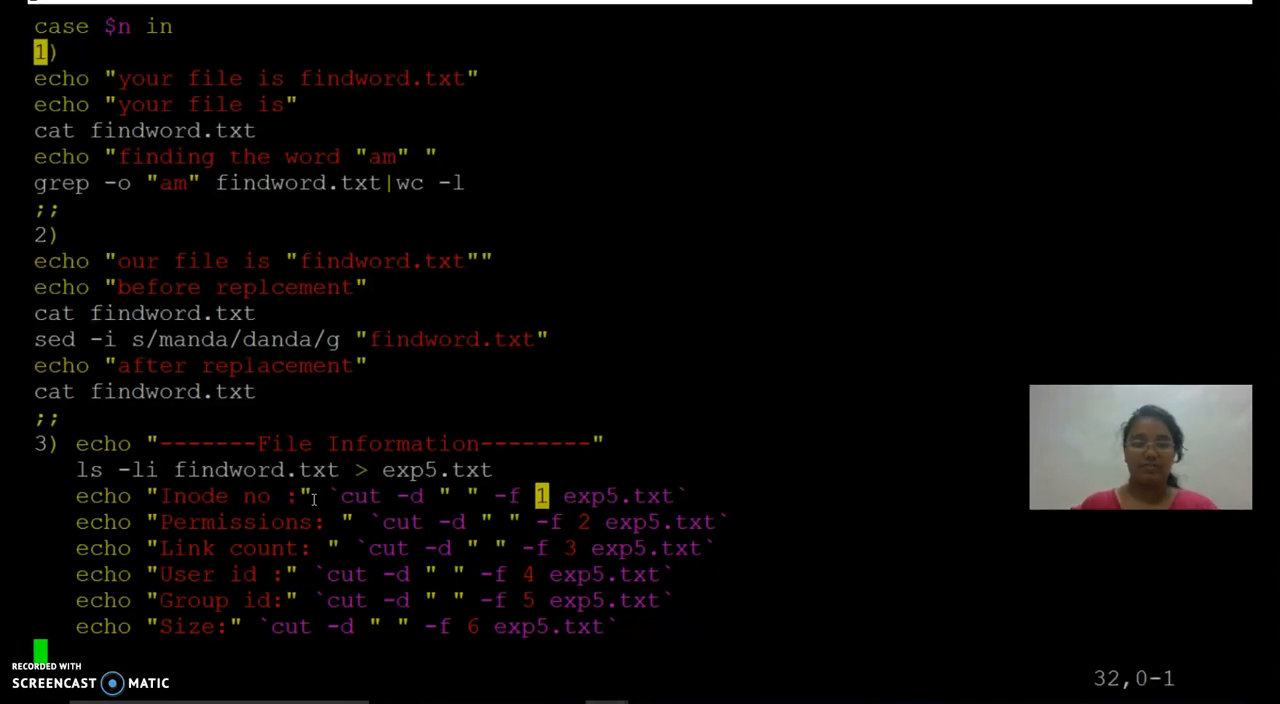
key("Return")
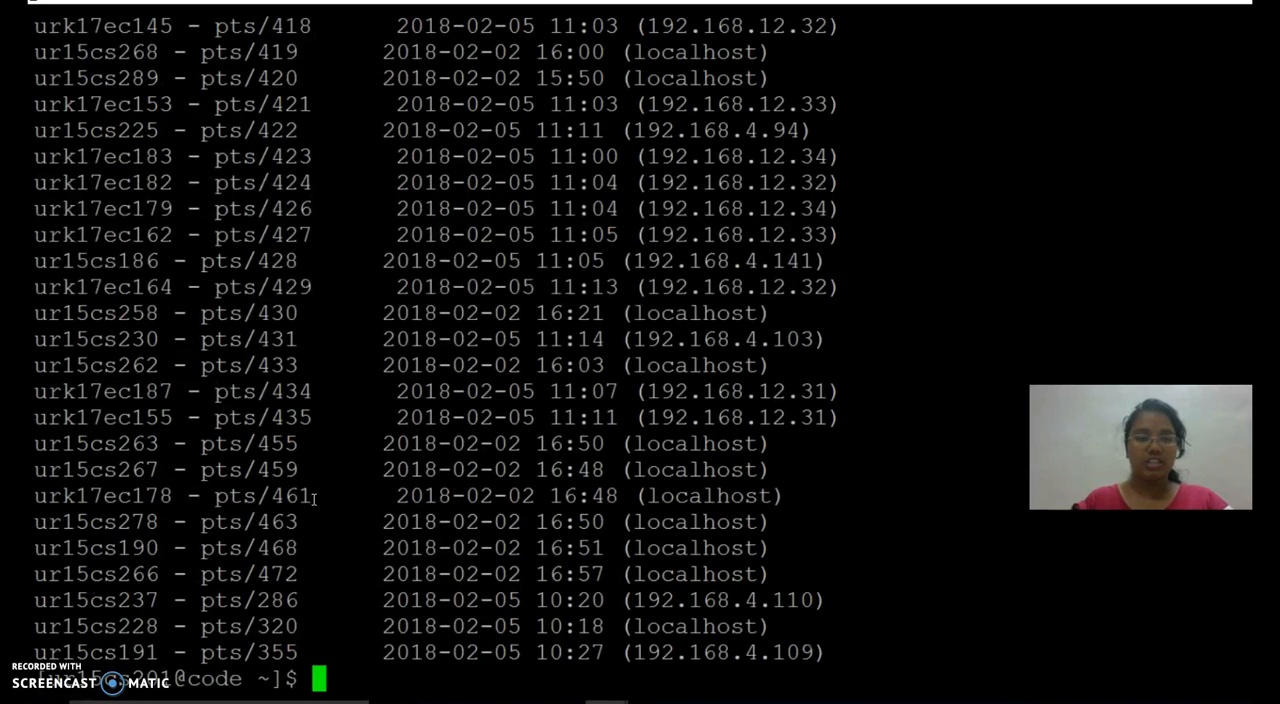
Run who, then exp5p.sh option 5 for the ntp passwd entry, then who again
type("who")
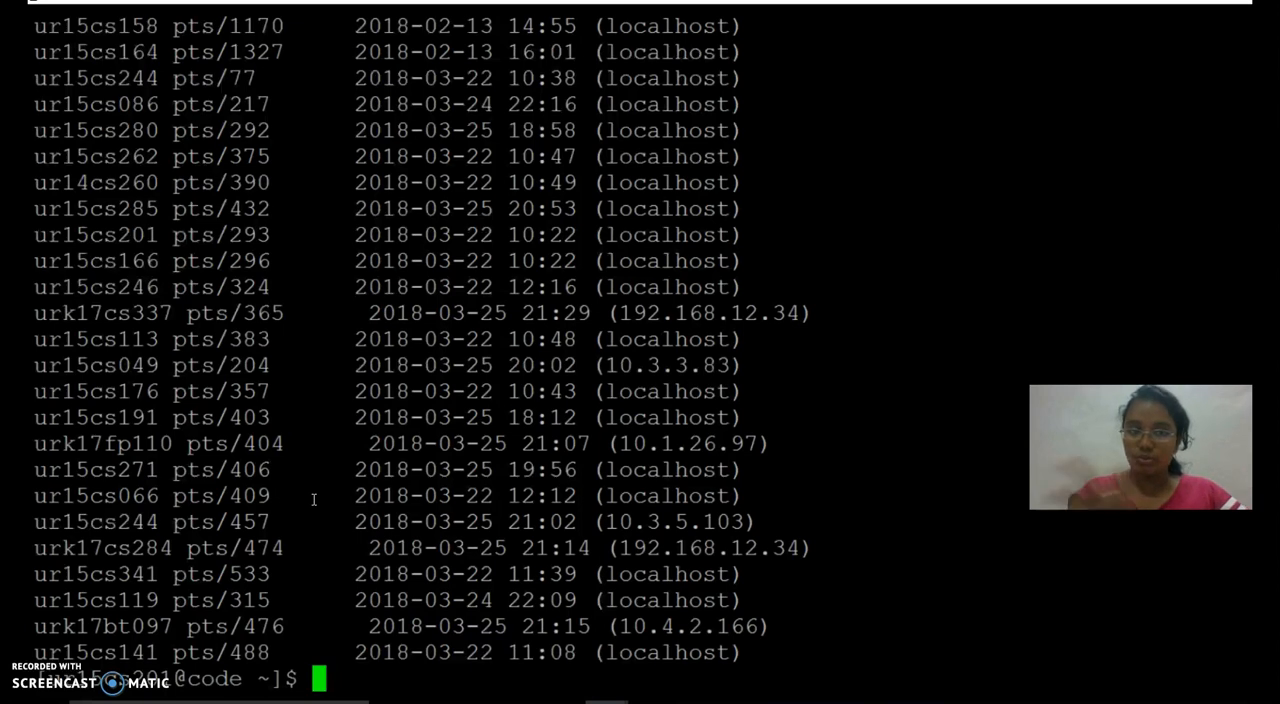
type("sh exp5p.sh")
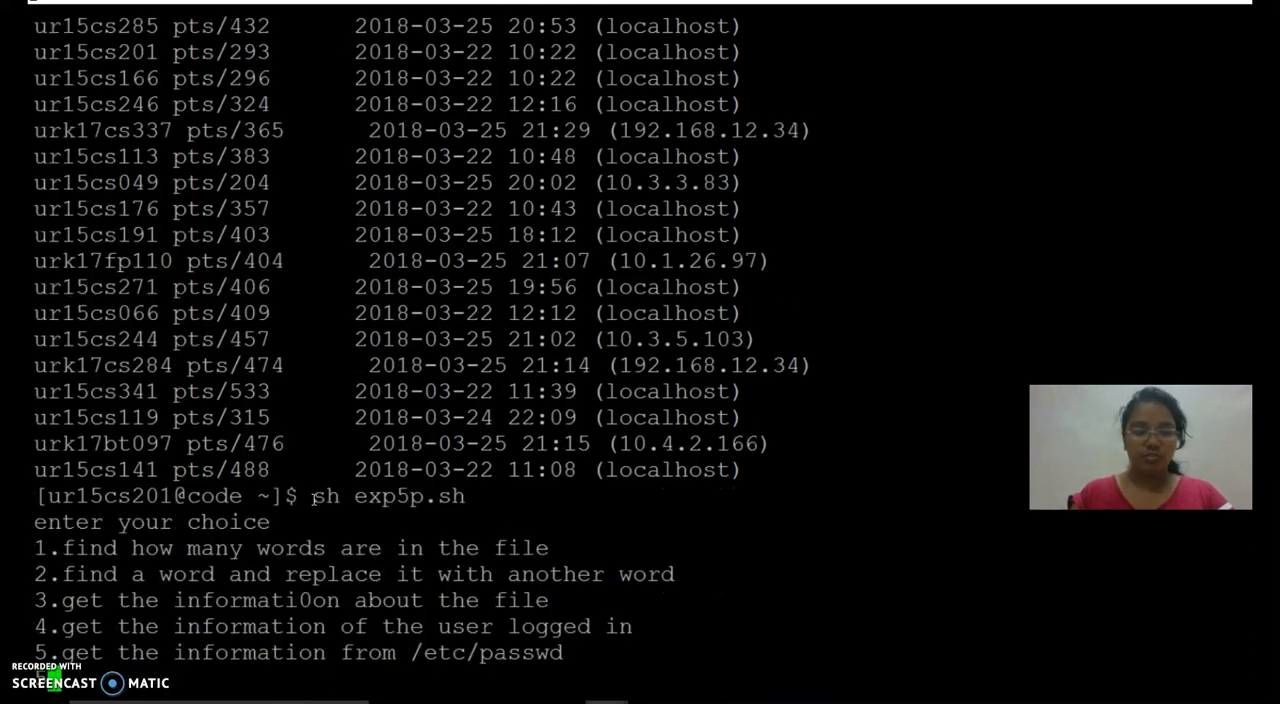
type("5")
type("ntp")
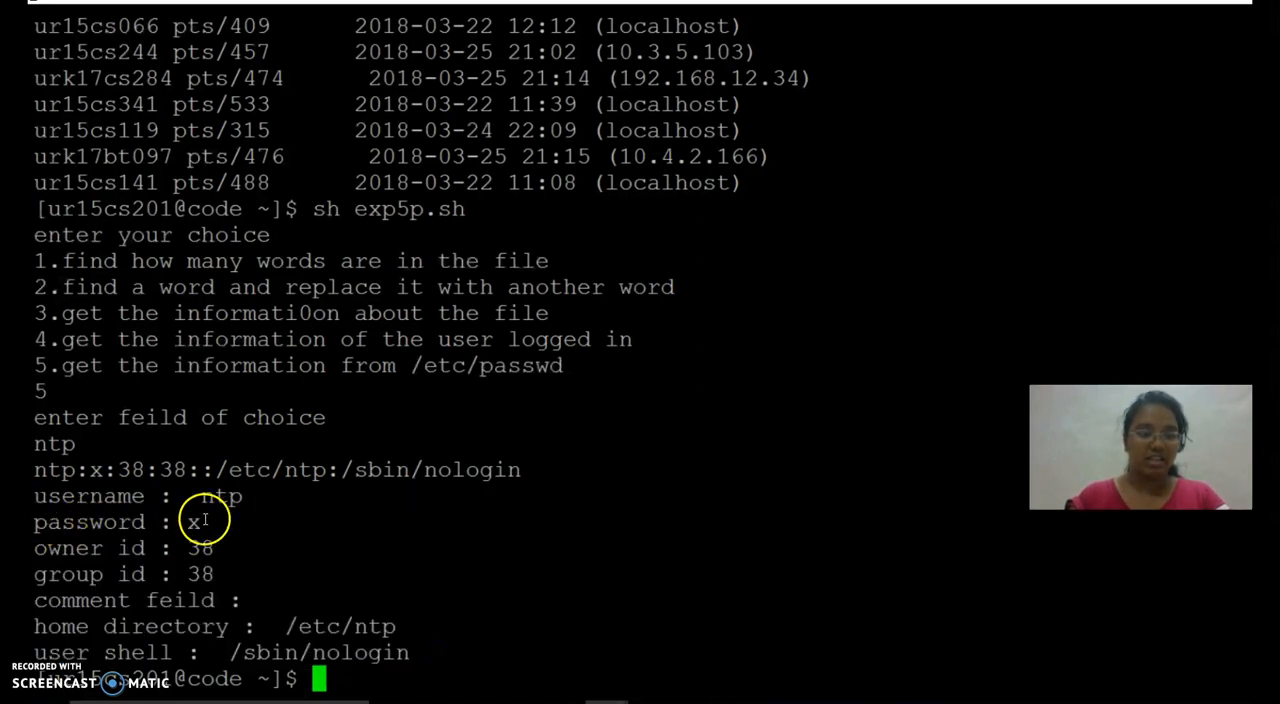
mouse_move(148, 594)
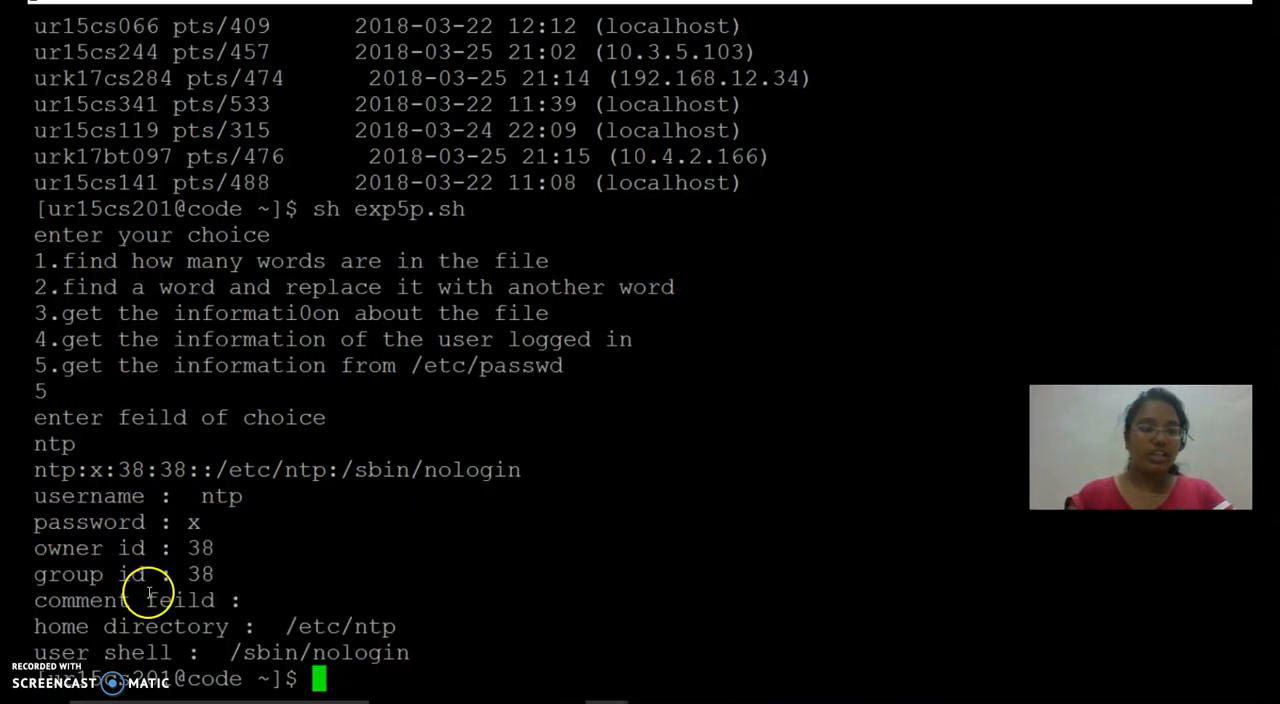
mouse_move(35, 630)
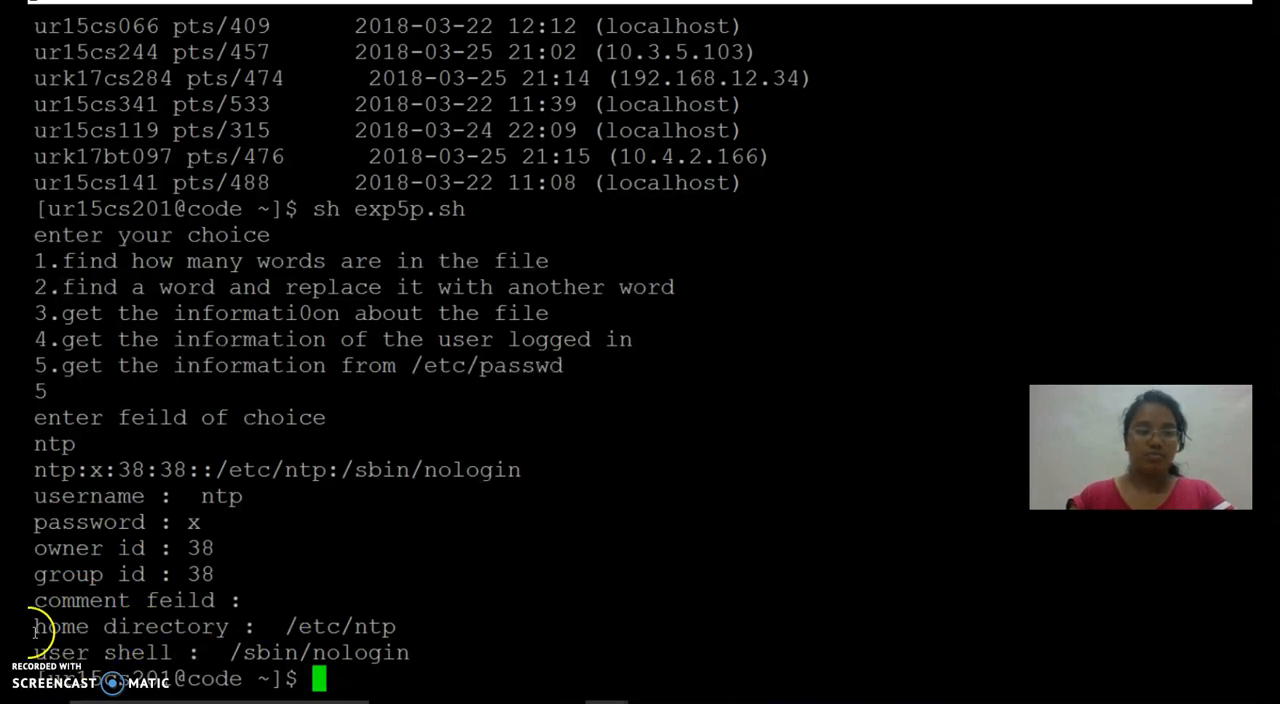
mouse_move(362, 640)
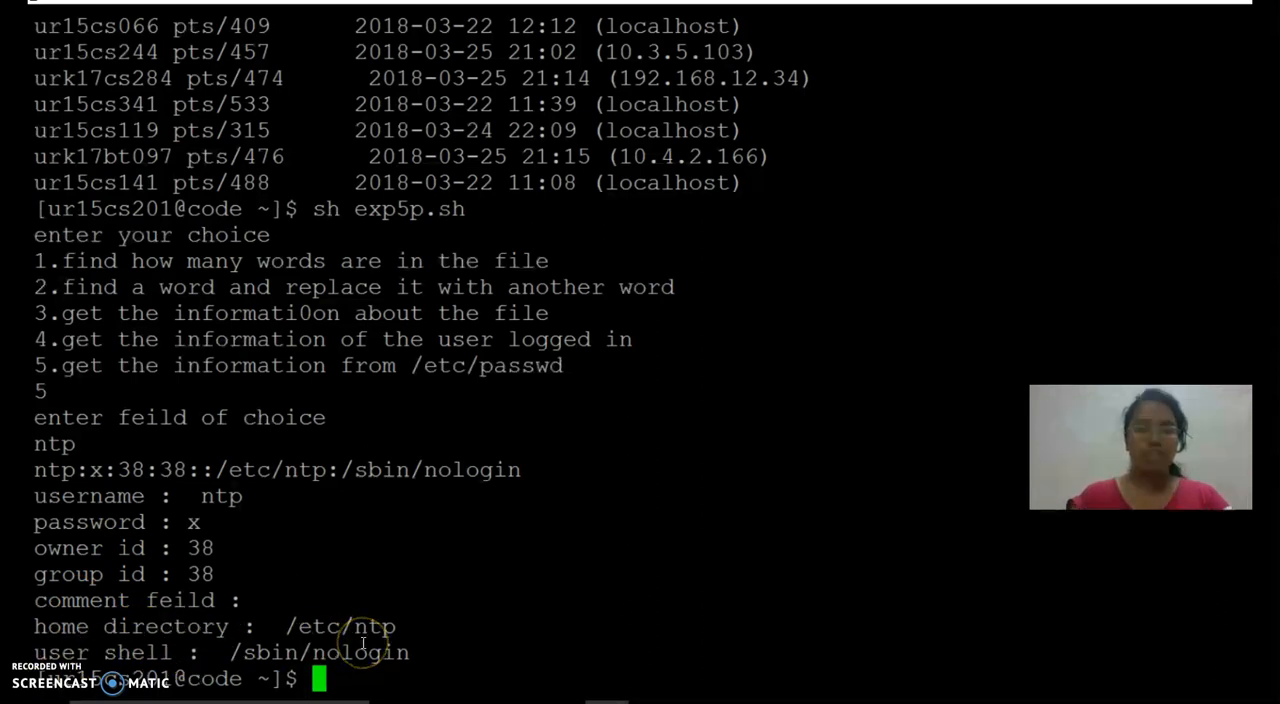
type("who")
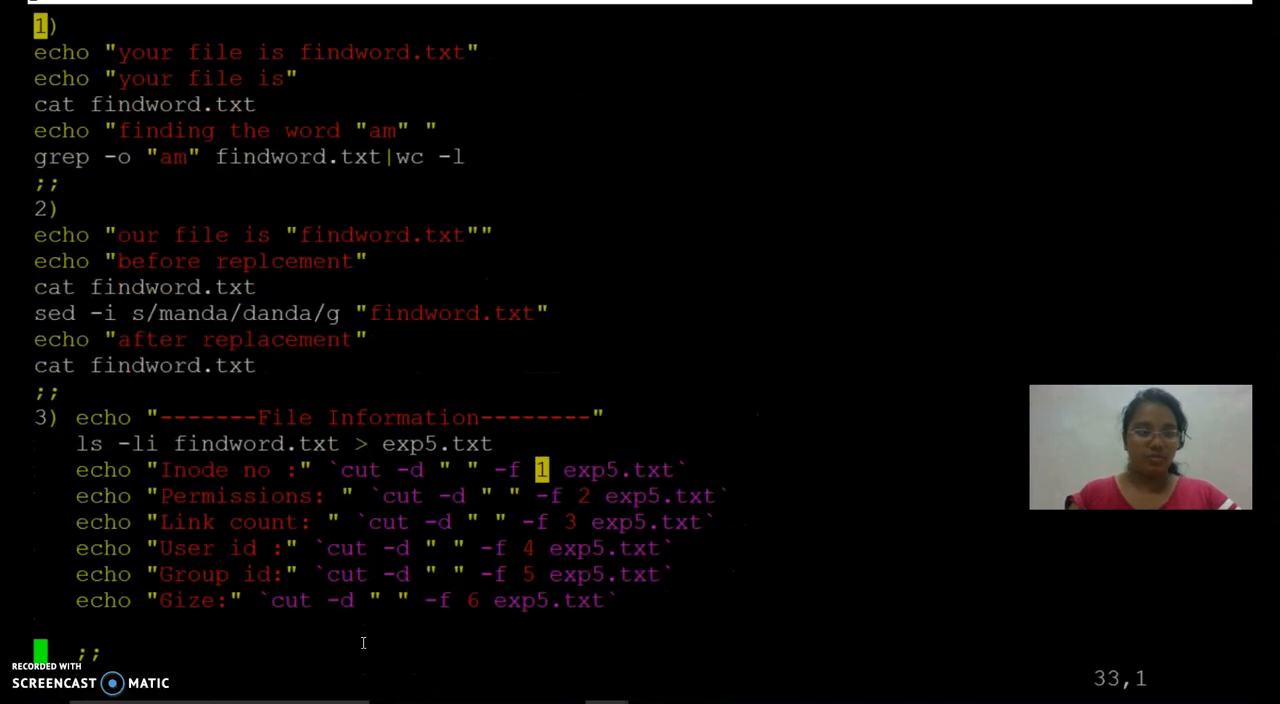
Scroll to option 5's grep line that writes /etc/passwd matches to etcc.txt
scroll("down", 3)
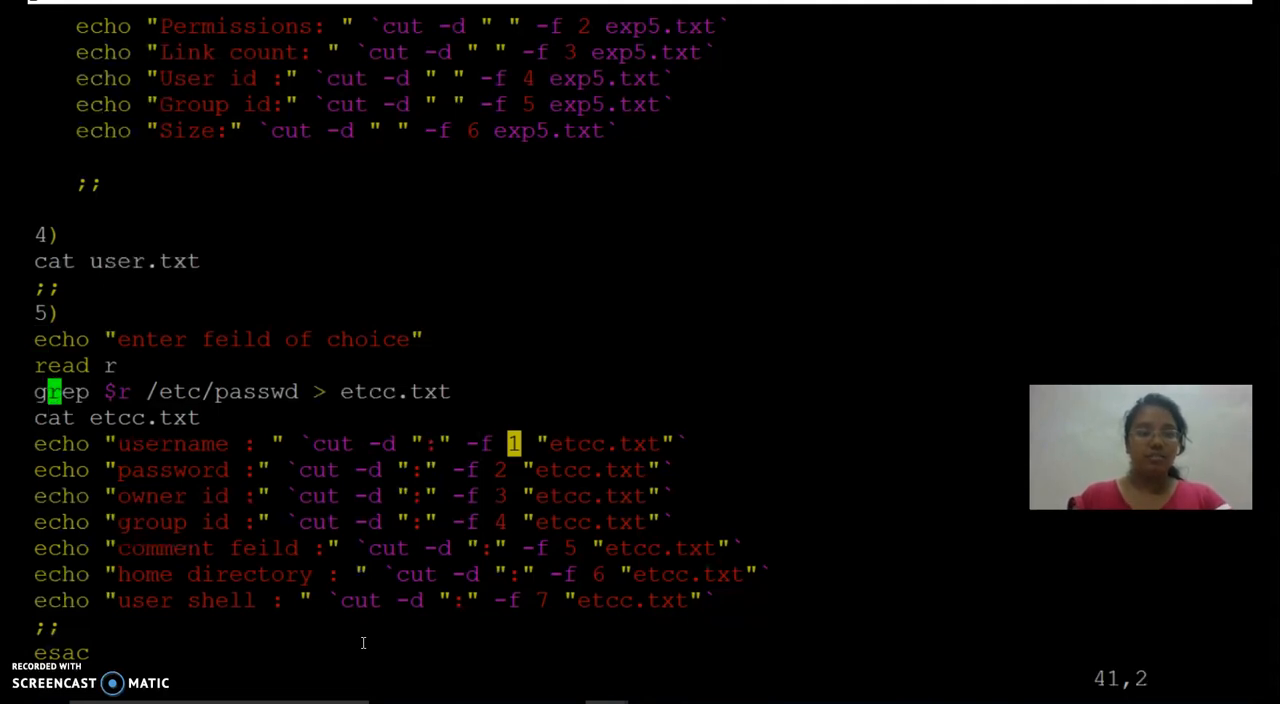
left_click(364, 391)
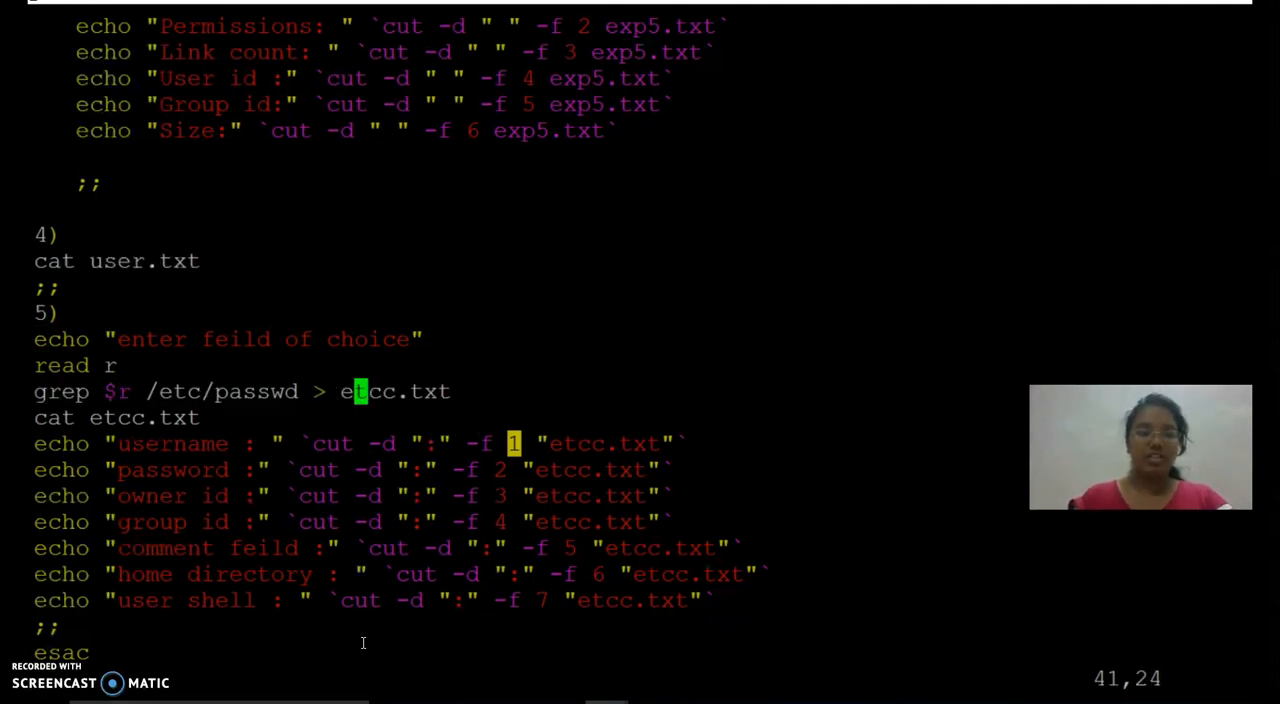